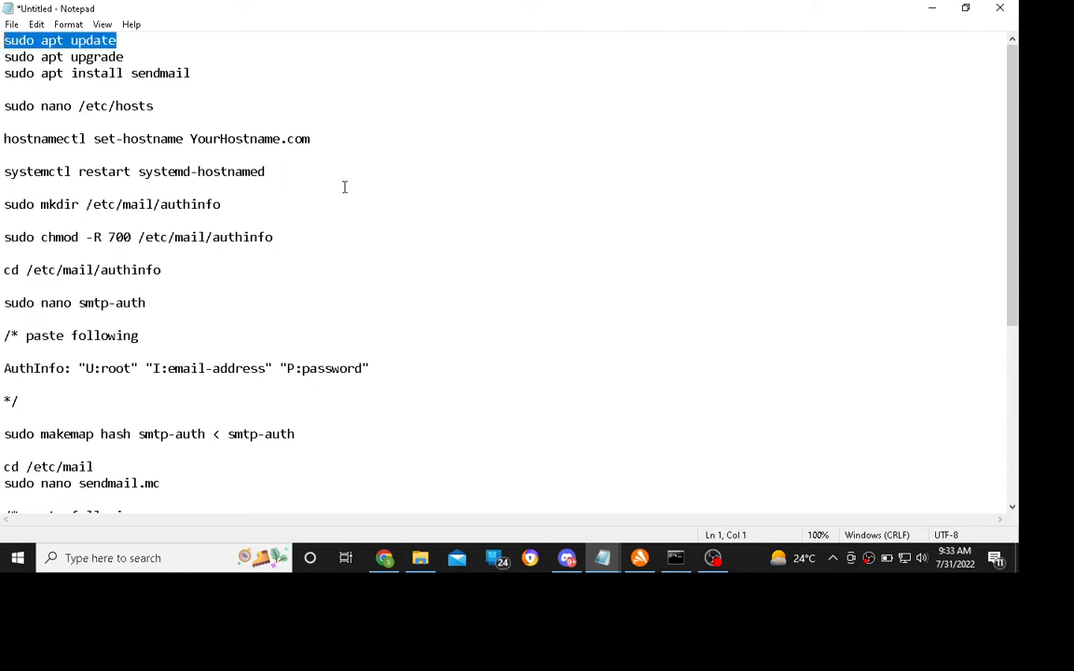
Confirm the apt upgrade with Y, then decline the sendmail install prompt with n
click(675, 558)
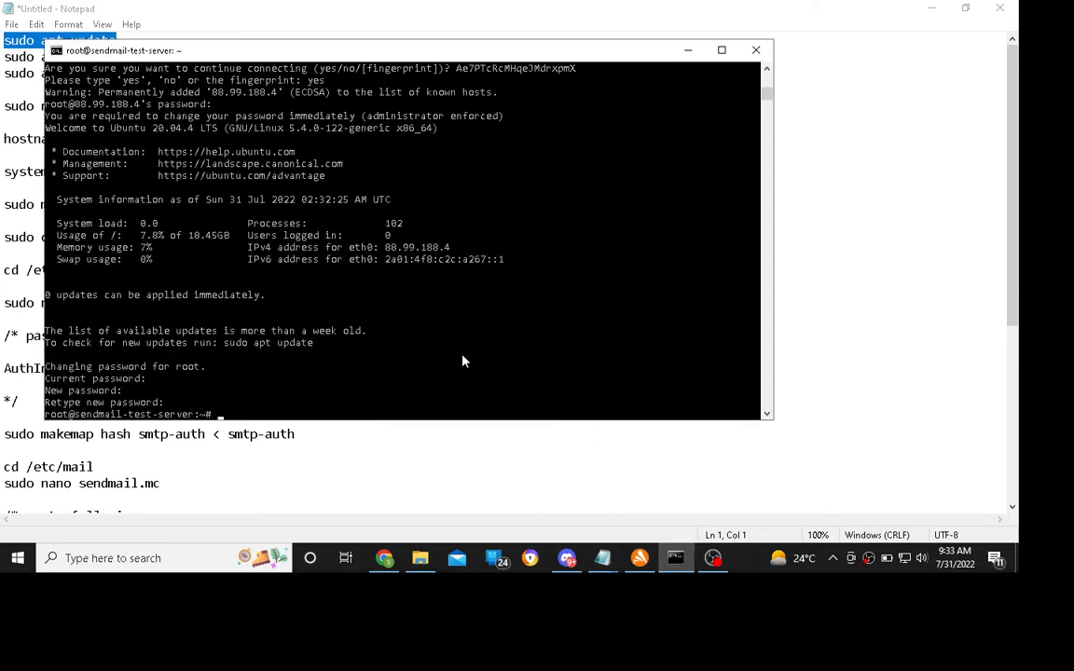
mouse_move(321, 261)
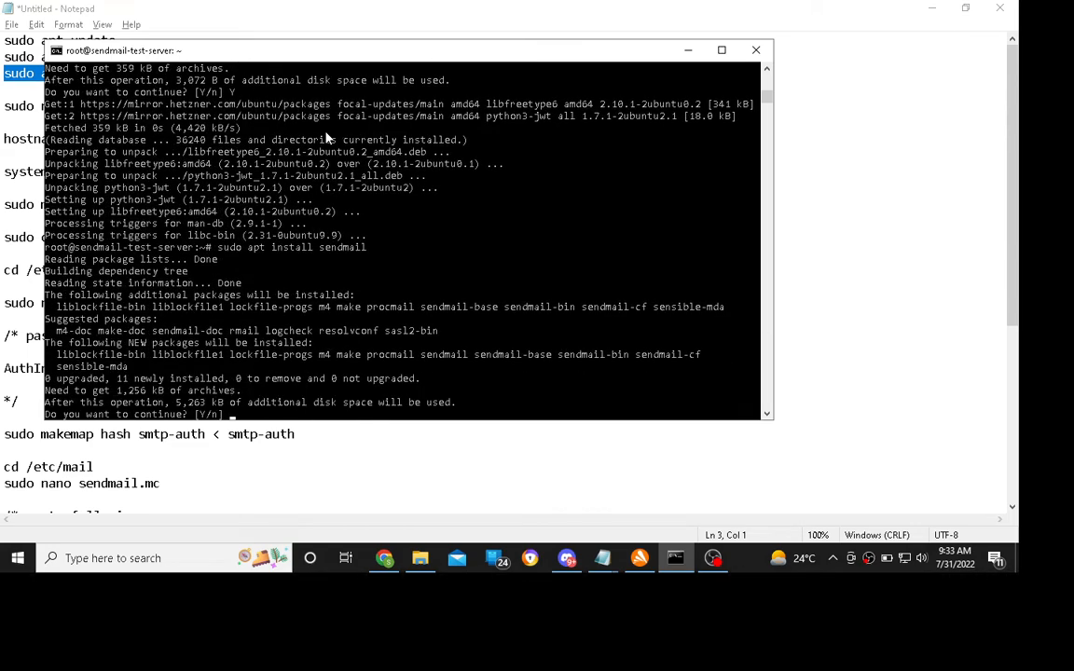
text(Y)
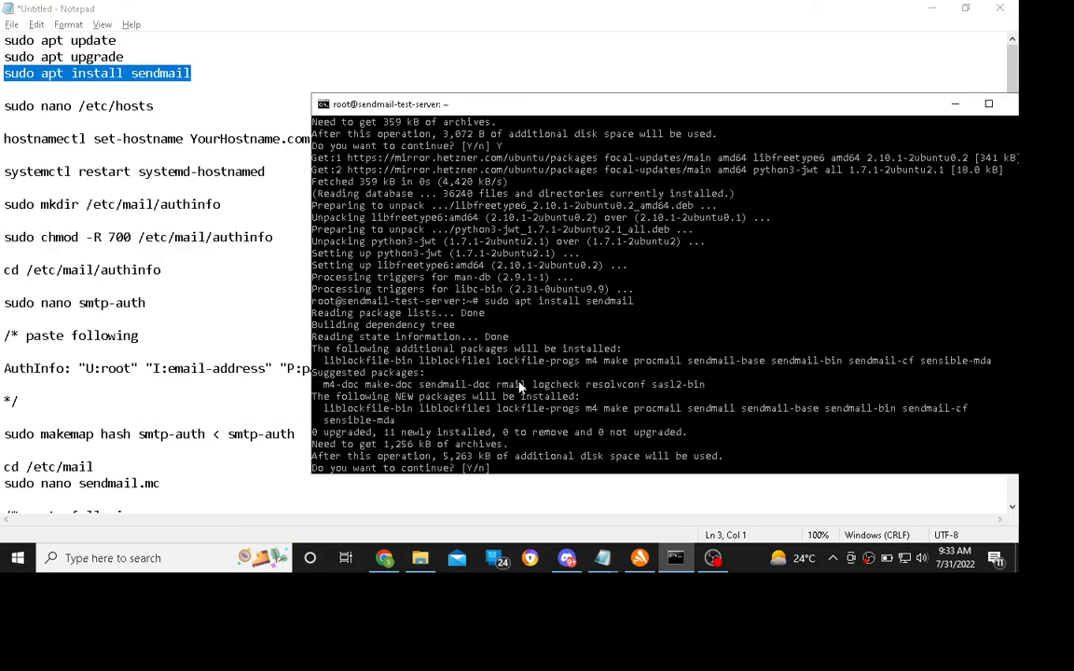
text(n)
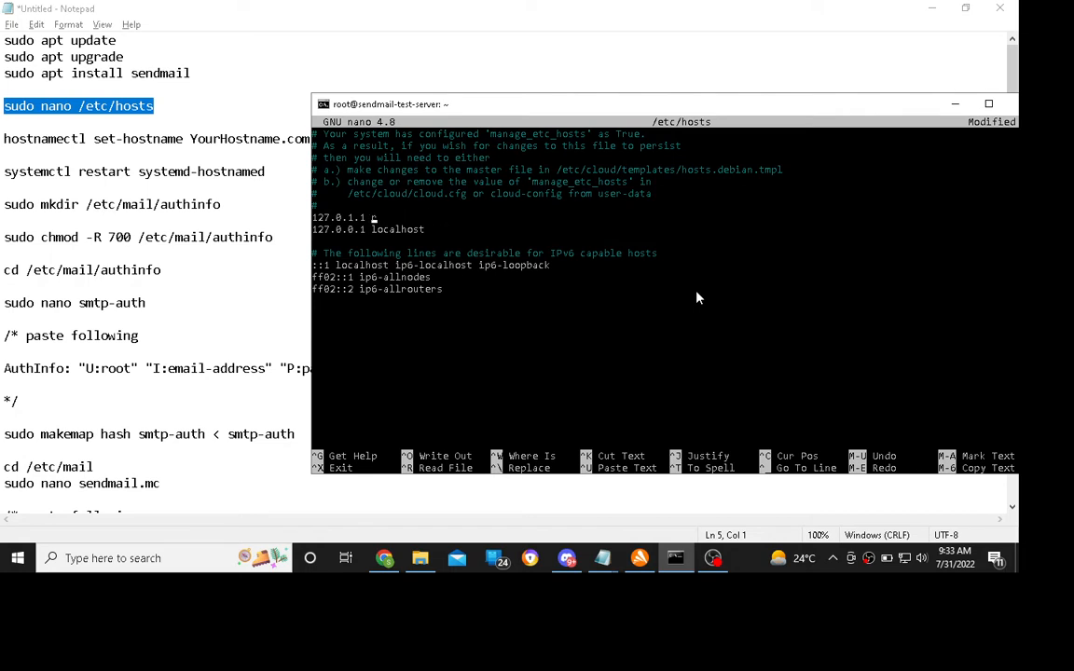
Add 'mailchecking.sorenh... mailcheck' to the 127.0.1.1 hosts line and enter hostnamectl set-hostname mailcheck
text(mai)
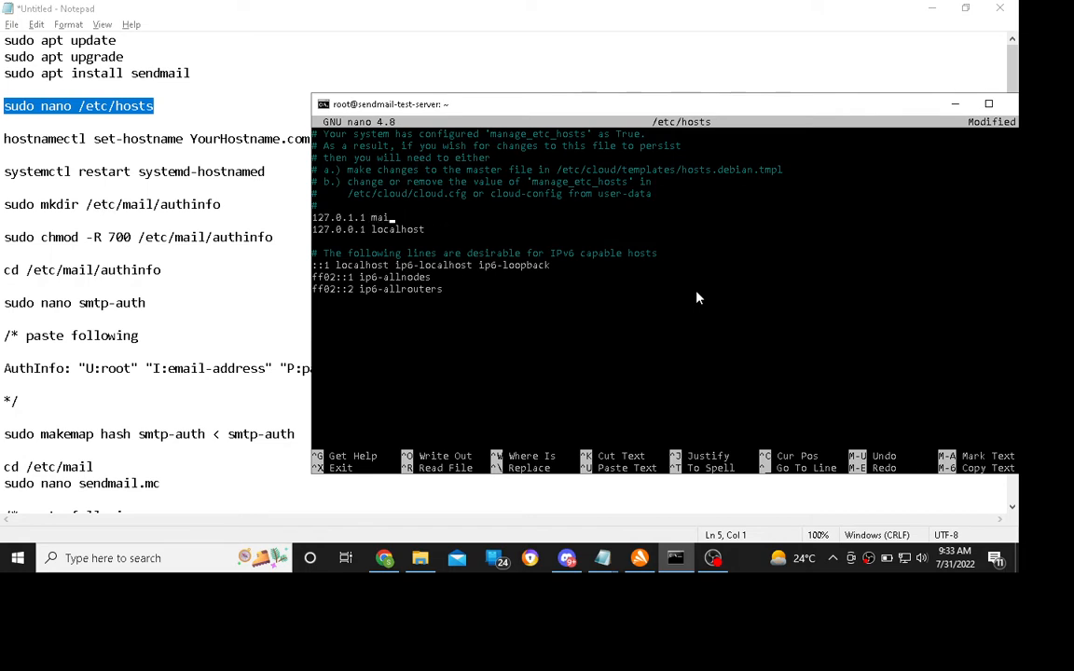
text(lchecking.sorenhosting.xyz)
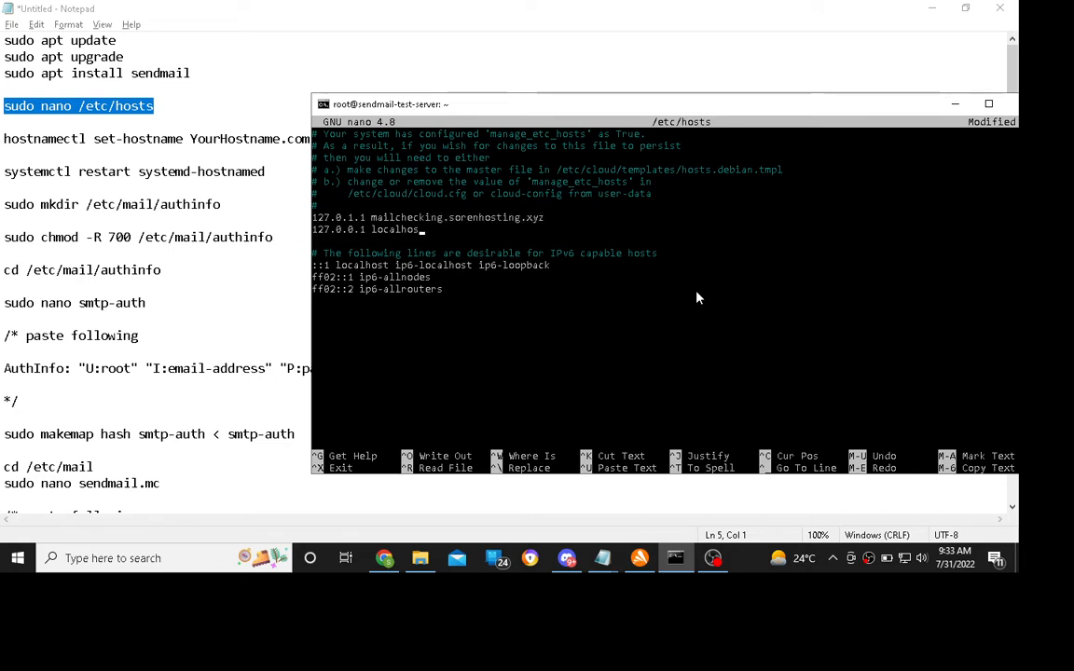
text(mailcheck)
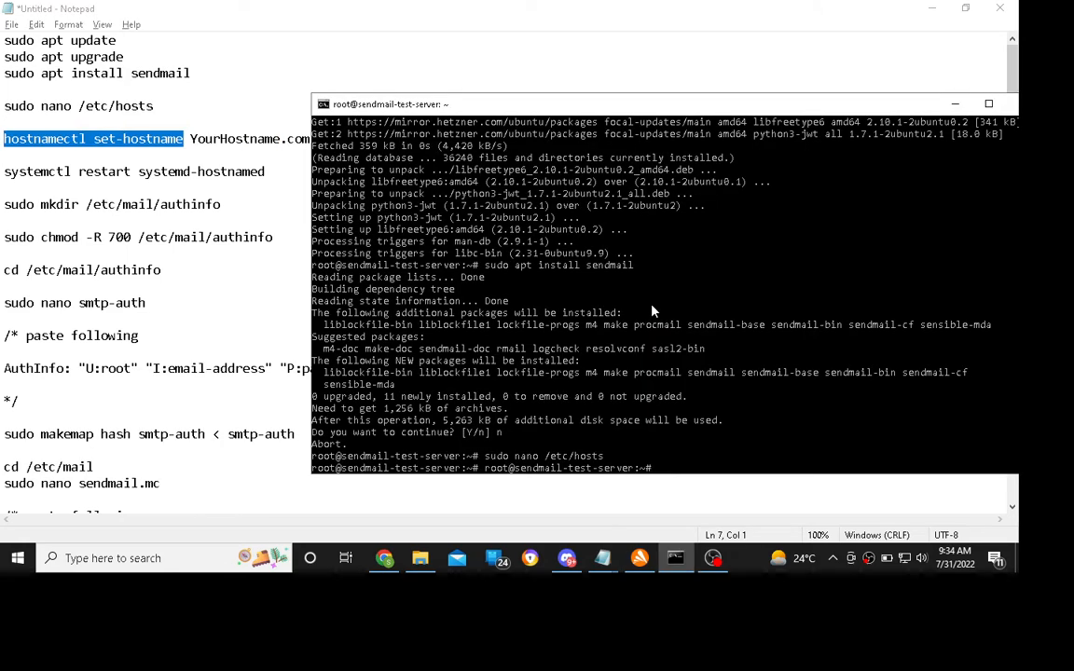
text(hostnamectl set-hostname mailcheck)
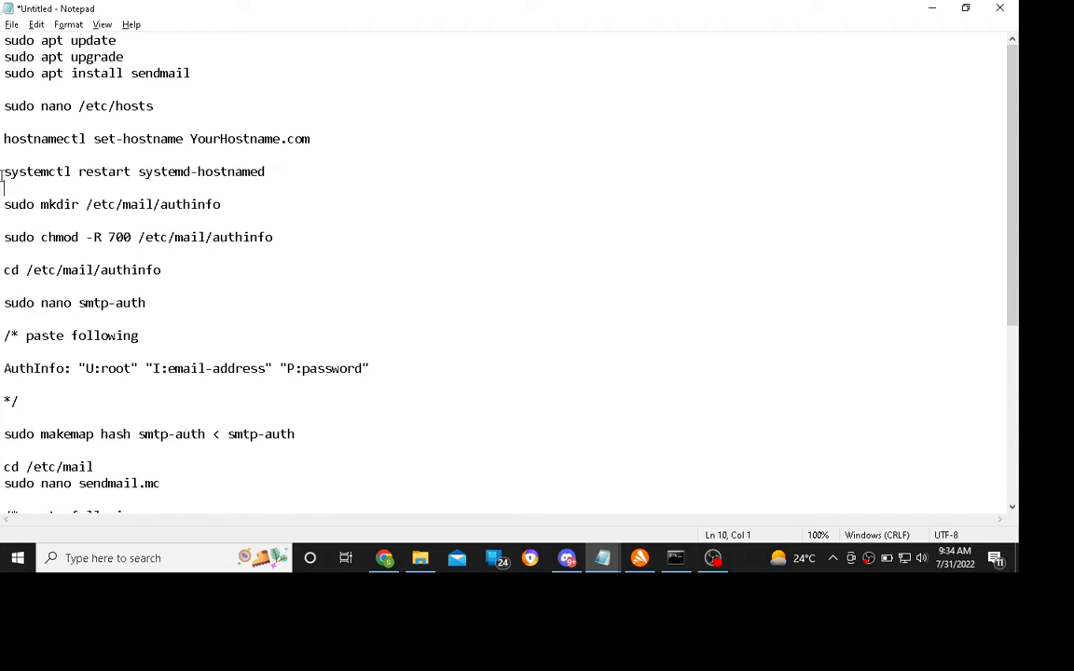
Move the apt install sendmail line below the hostname restart step and run it on the server
click(675, 558)
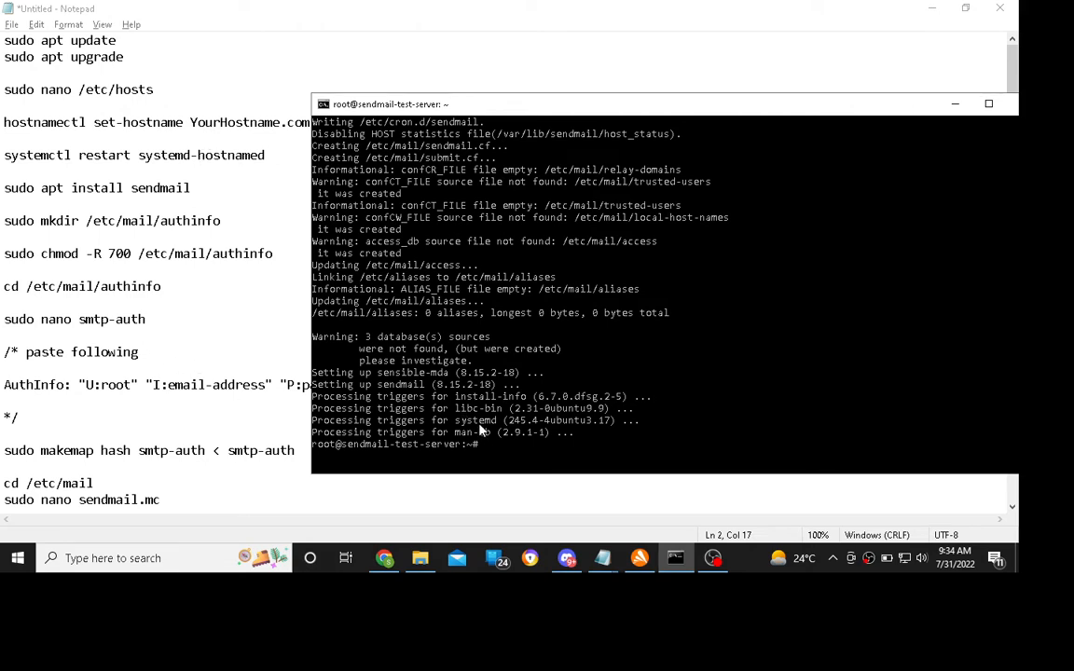
mouse_move(244, 220)
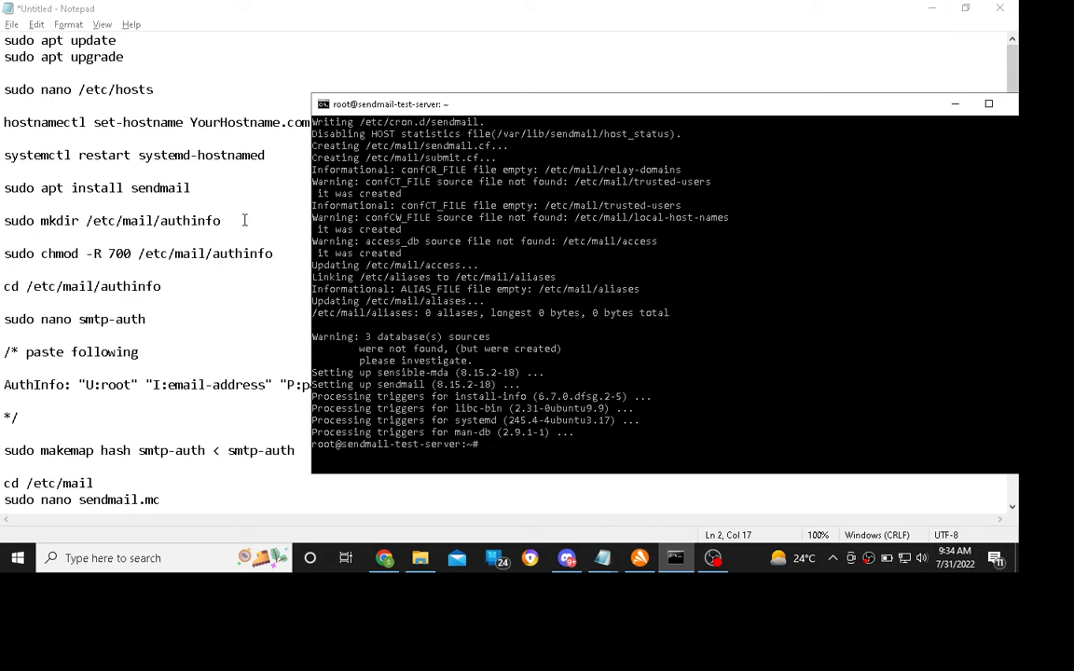
Run service sendmail status, confirm it is active, and select the next setup command line to copy
text(service sn)
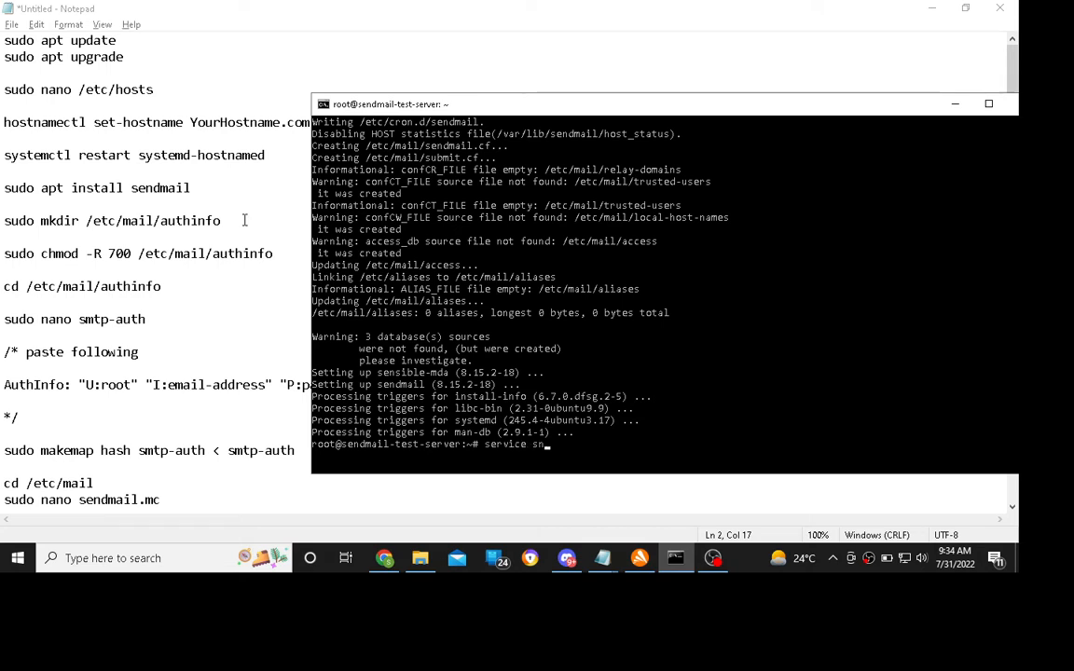
text(endmailst)
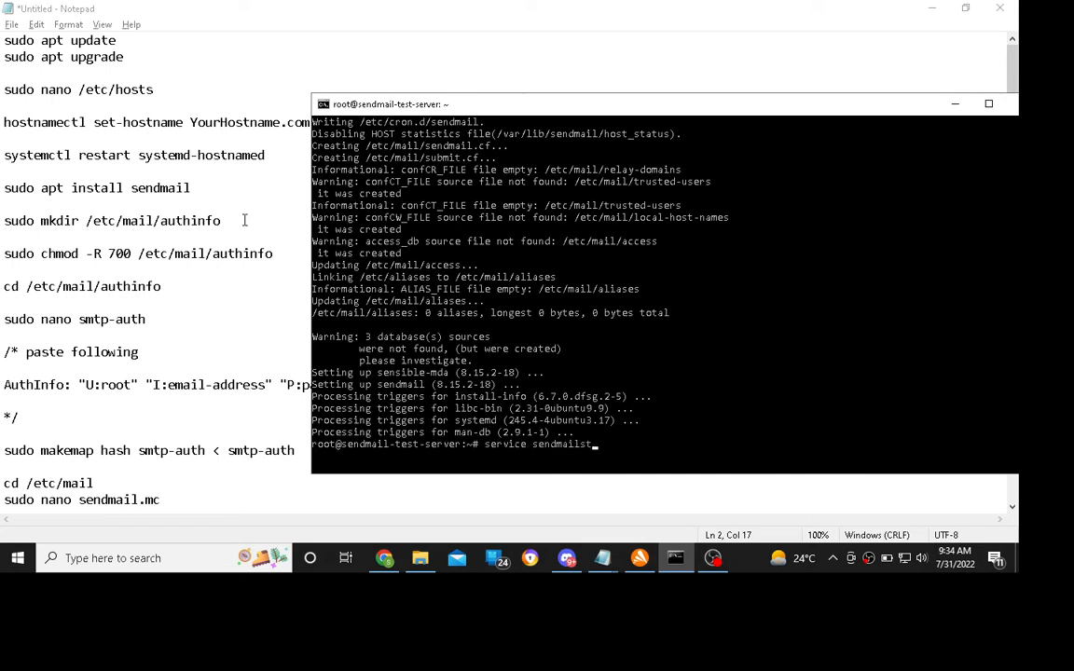
text(status)
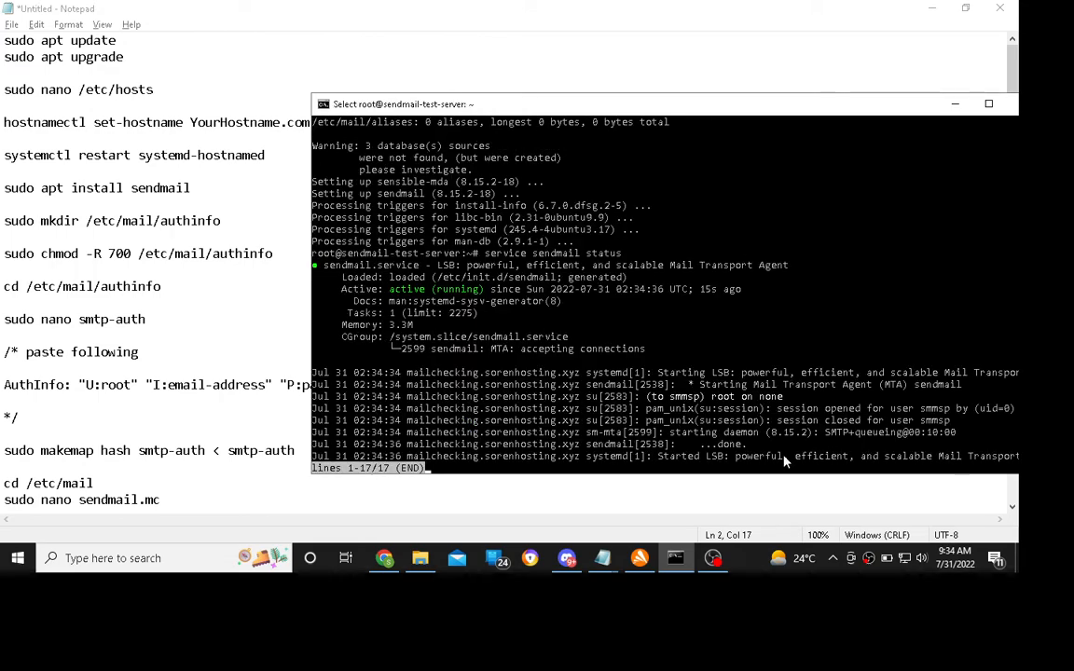
double_click(824, 455)
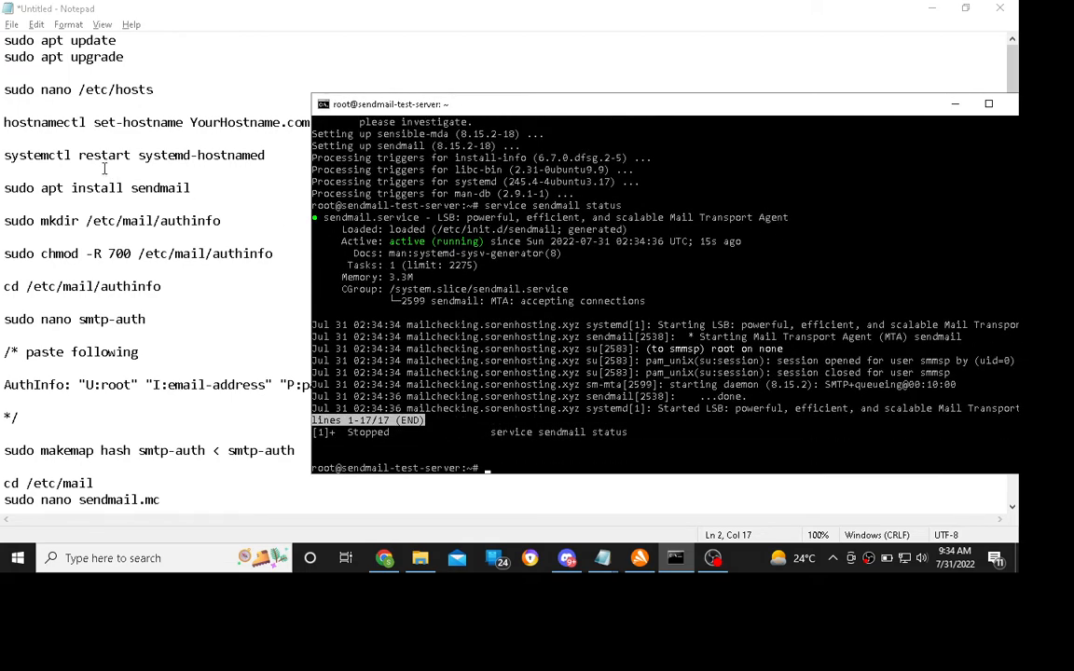
triple_click(112, 220)
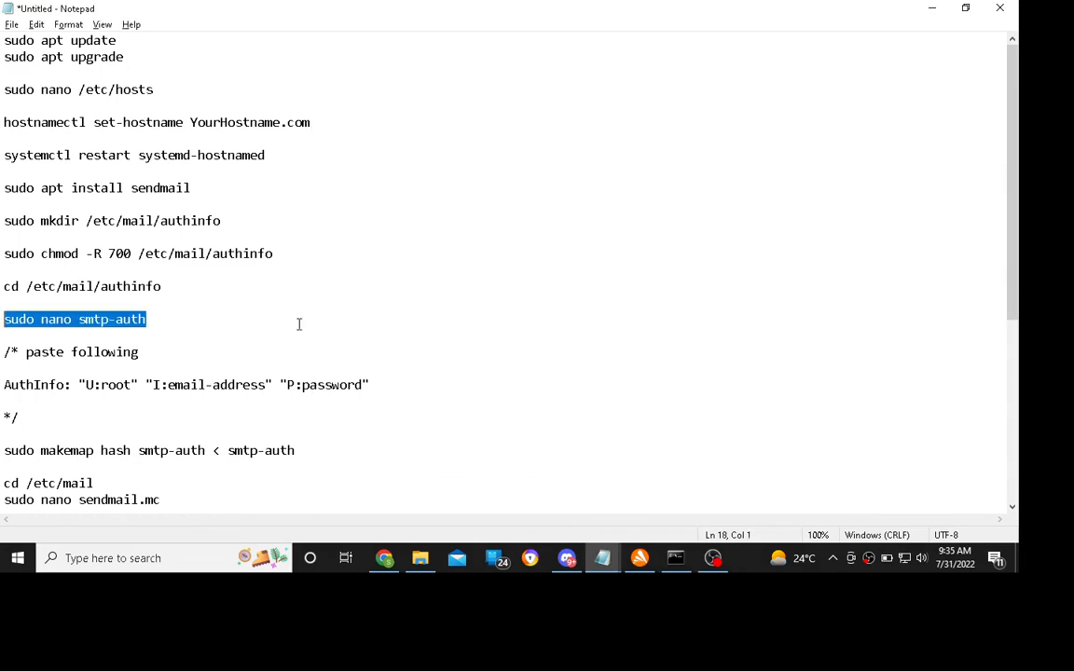
click(97, 384)
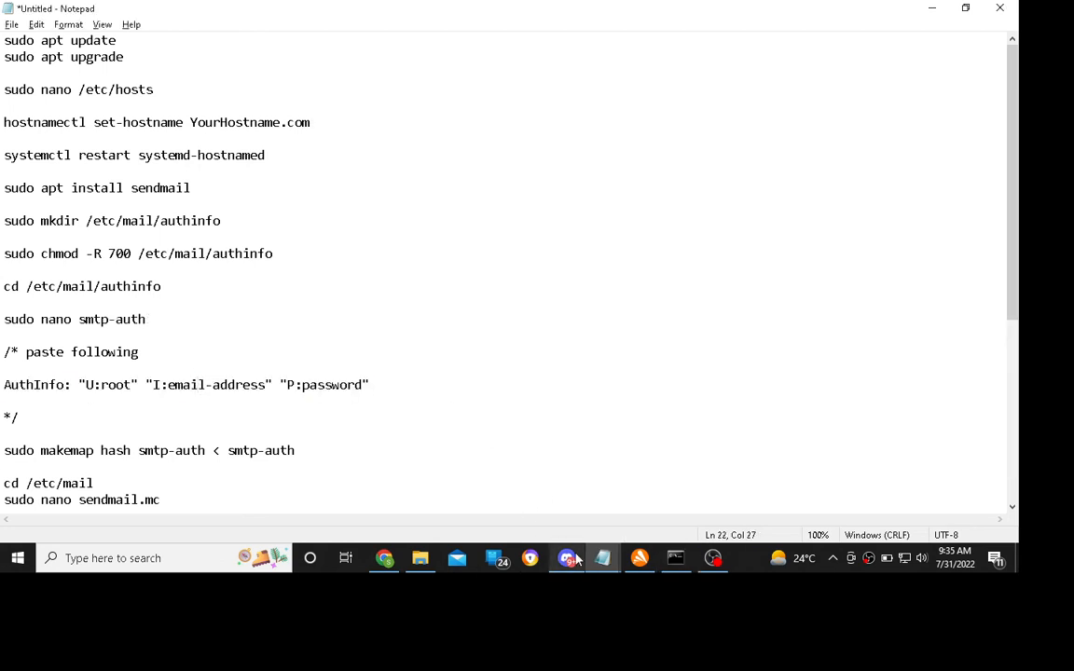
mouse_move(604, 557)
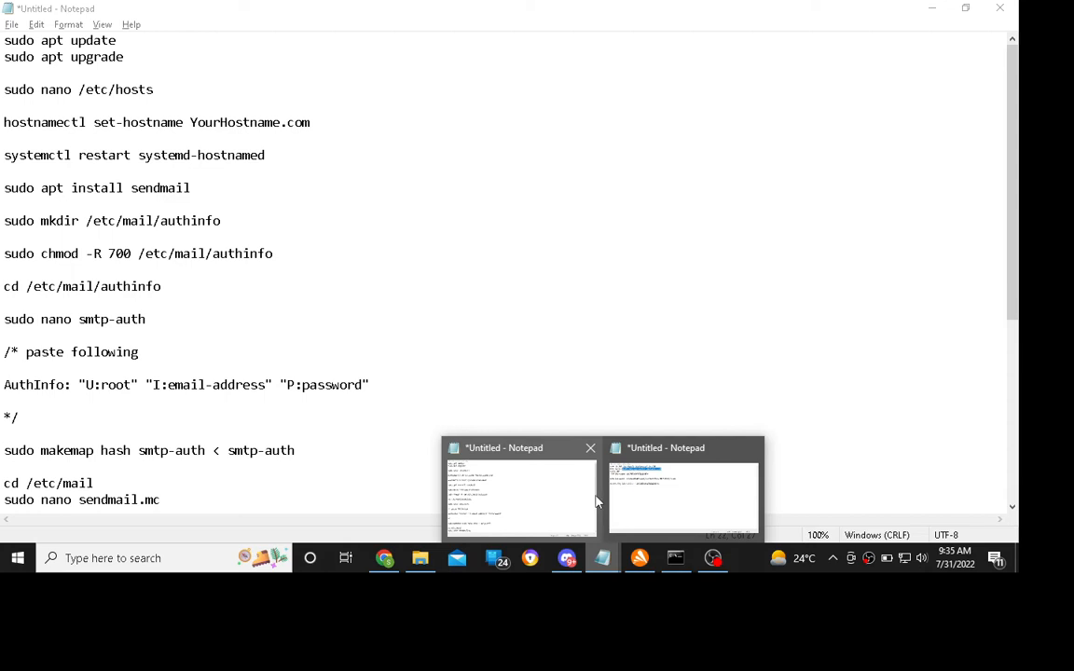
mouse_move(550, 481)
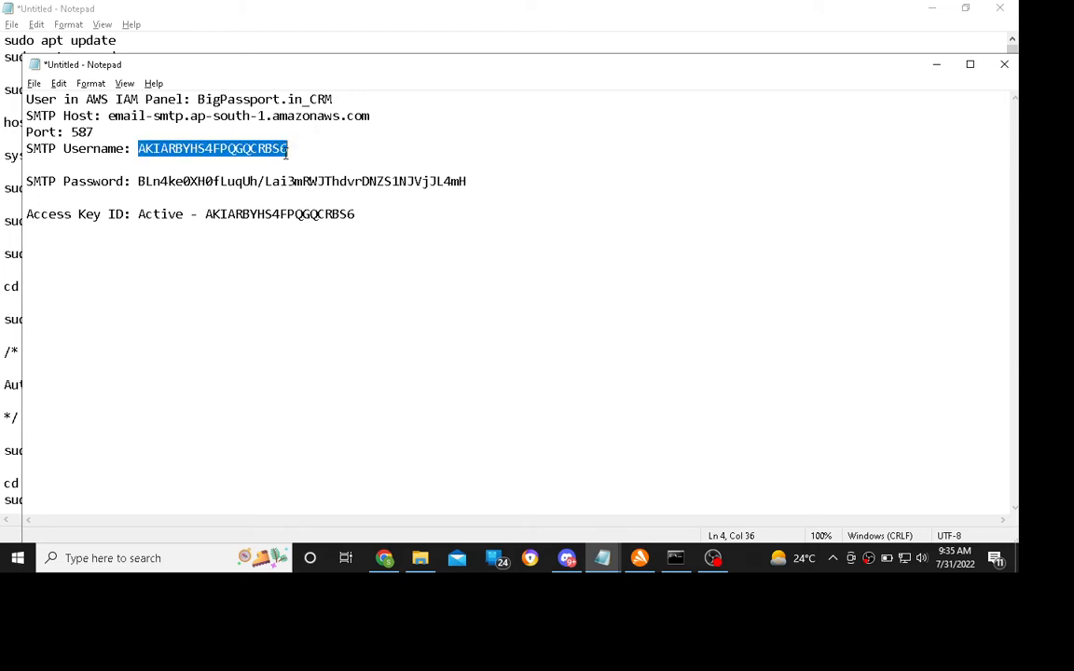
click(1003, 64)
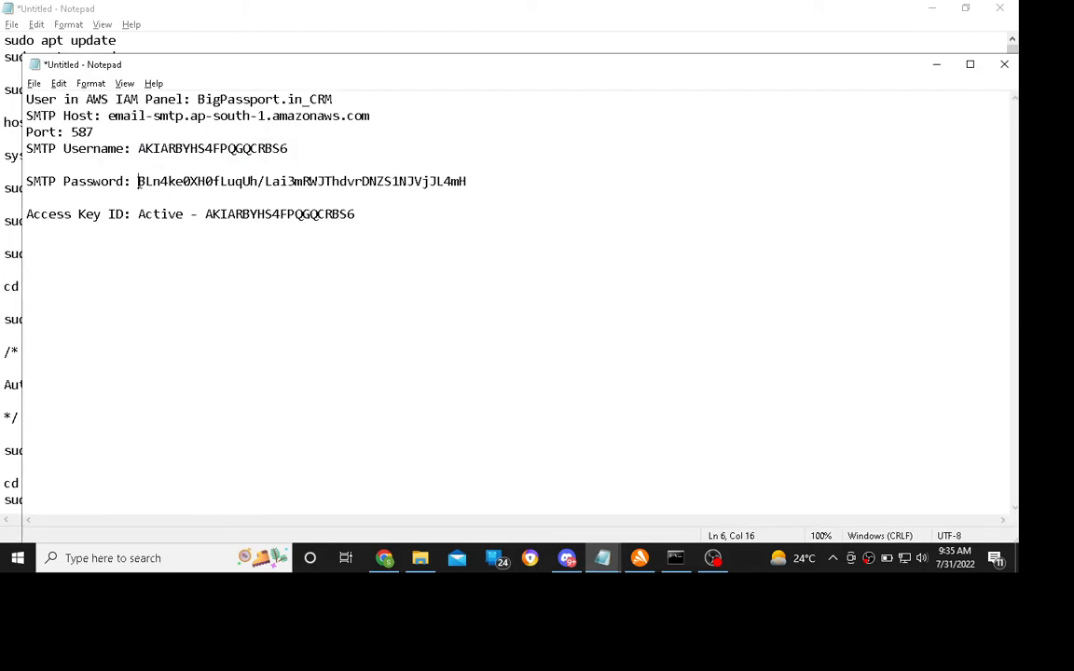
click(1003, 63)
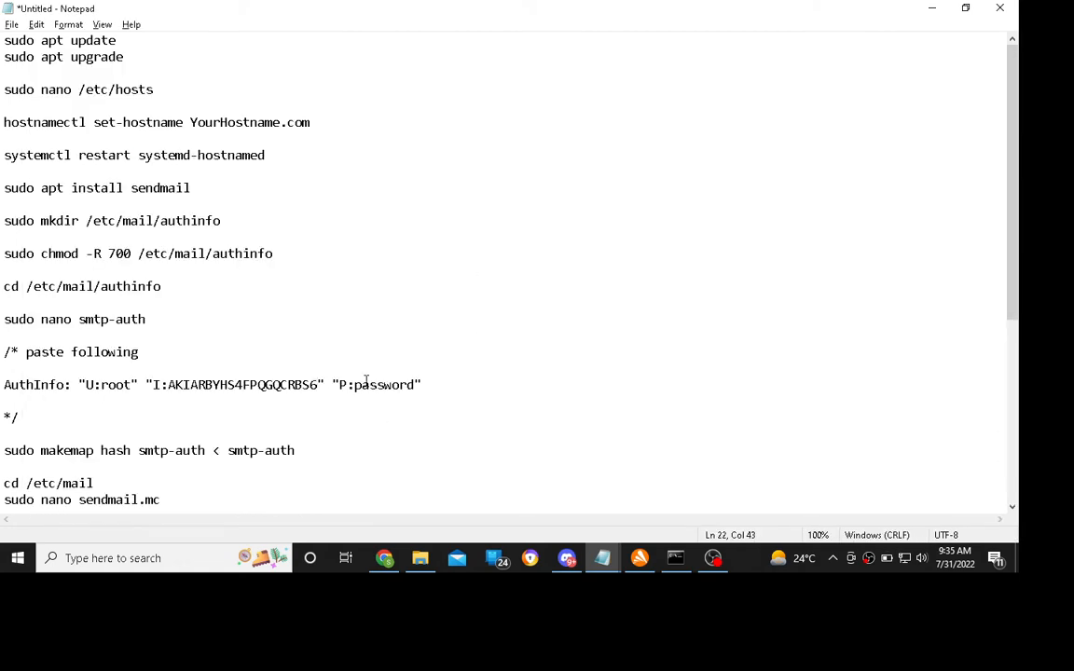
click(414, 384)
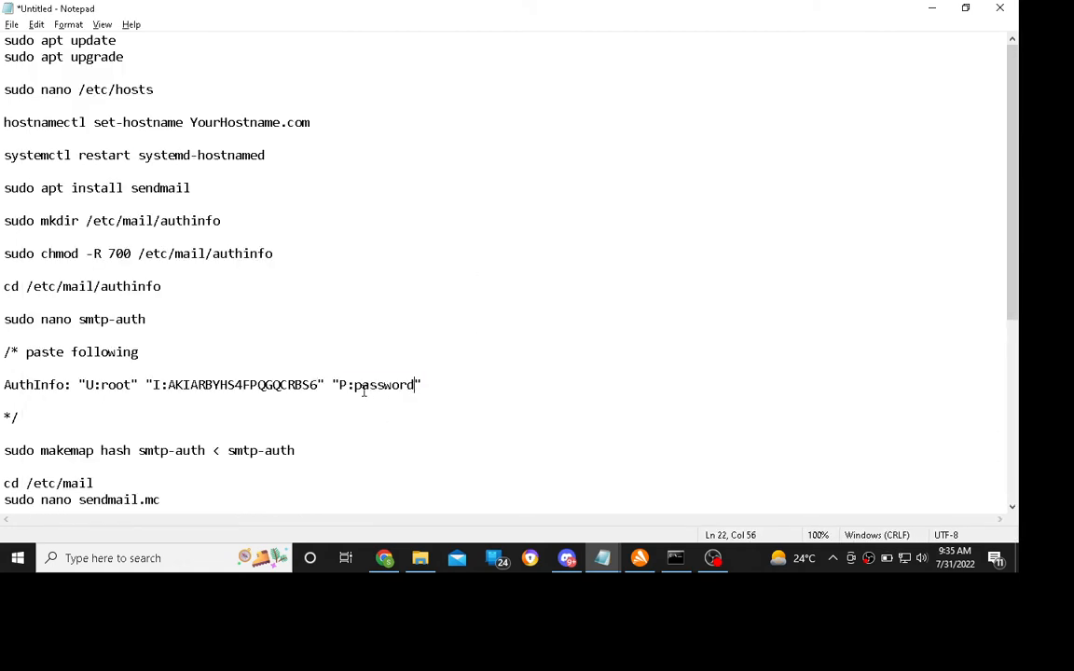
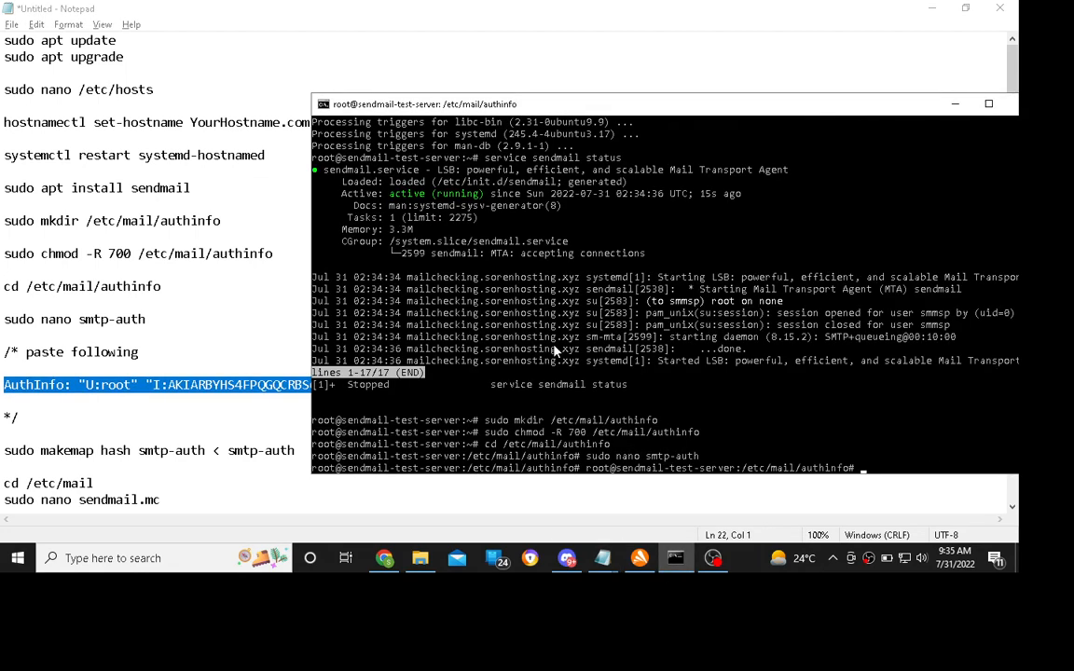
Paste the AuthInfo credentials line into smtp-auth, save it, and hash it with makemap
double_click(156, 450)
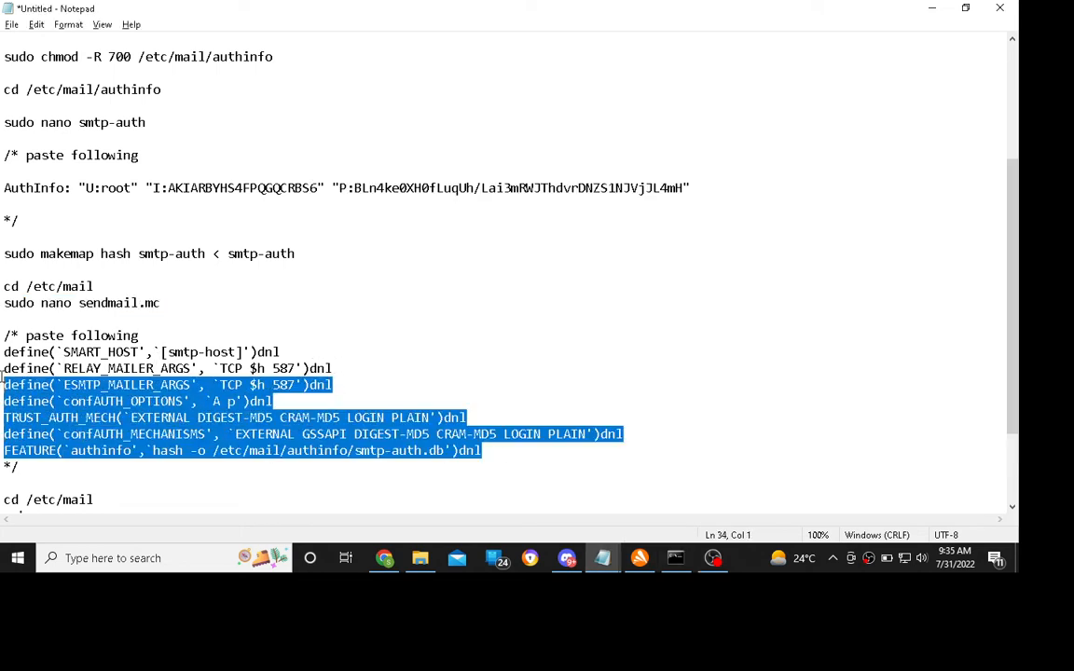
Select the smtp-host placeholder in SMART_HOST and fetch the Amazon SES SMTP host from the credentials notes
click(239, 350)
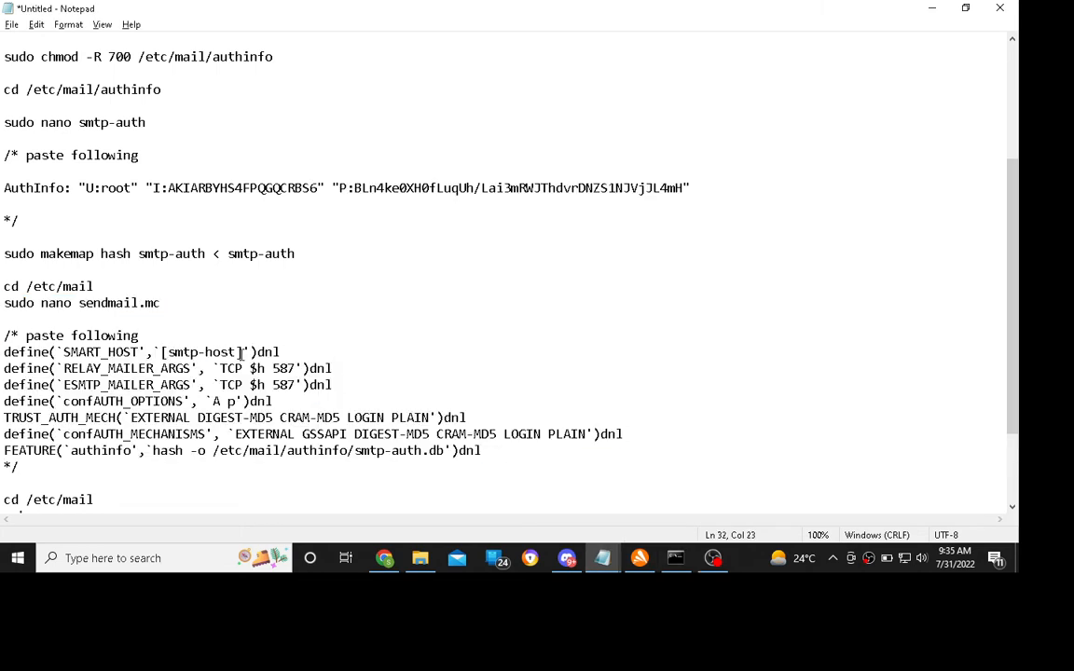
double_click(201, 350)
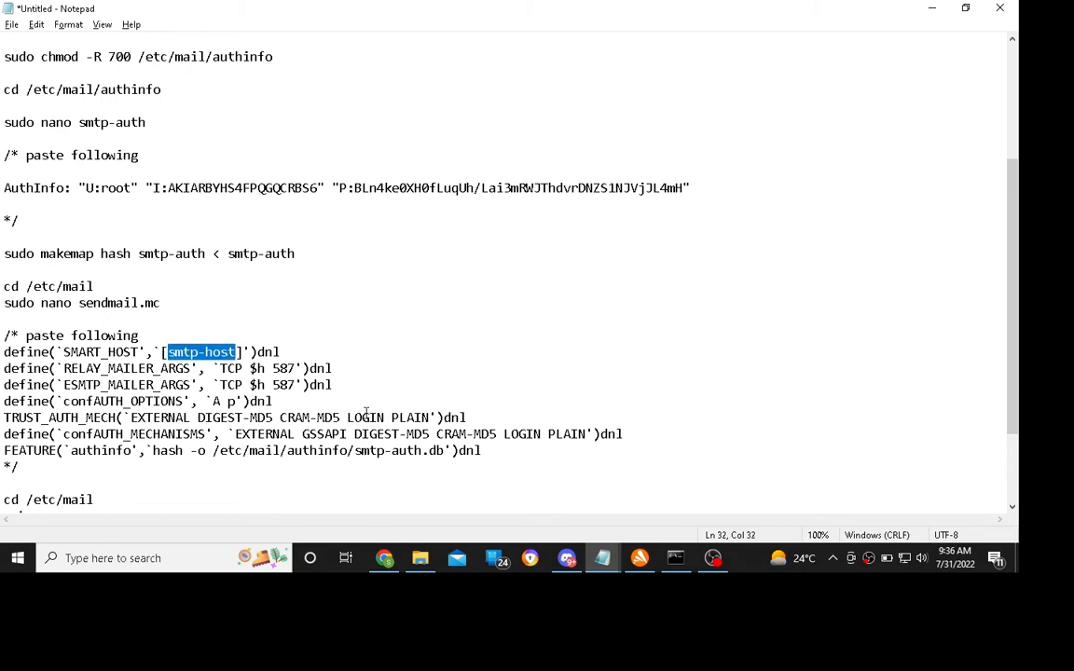
mouse_move(604, 557)
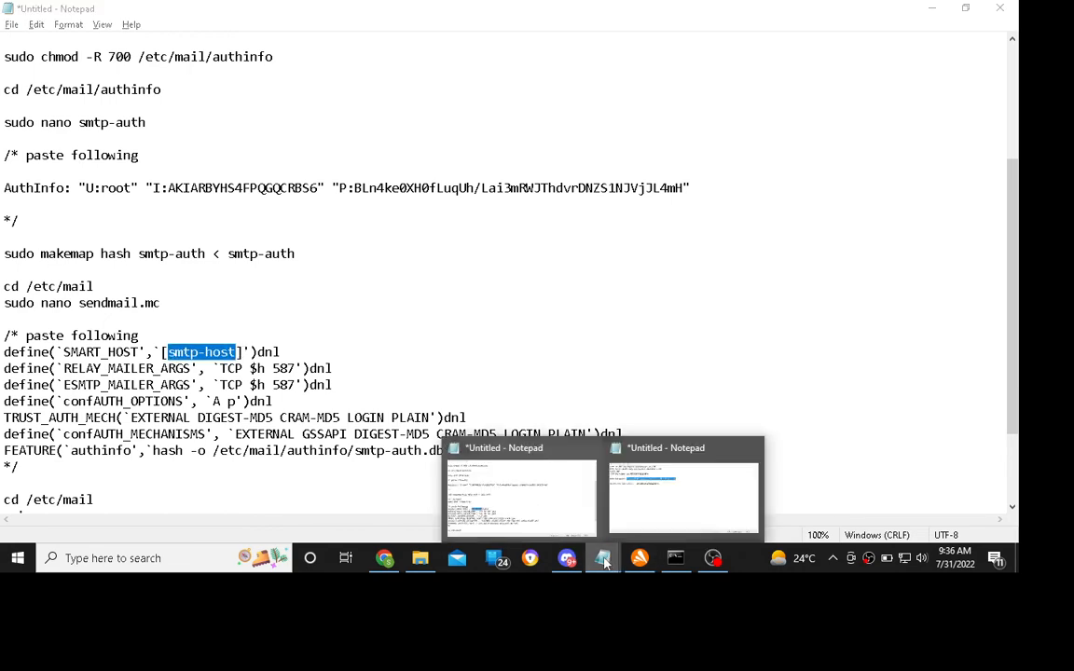
click(520, 496)
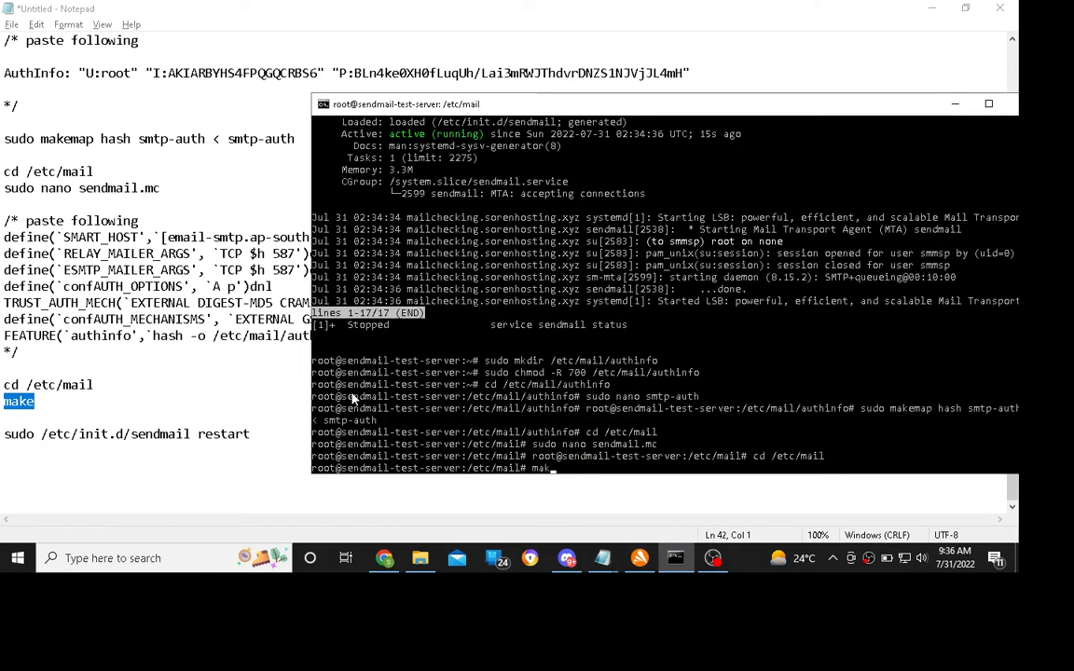
Run make in /etc/mail and restart sendmail via sudo /etc/init.d/sendmail restart
click(186, 433)
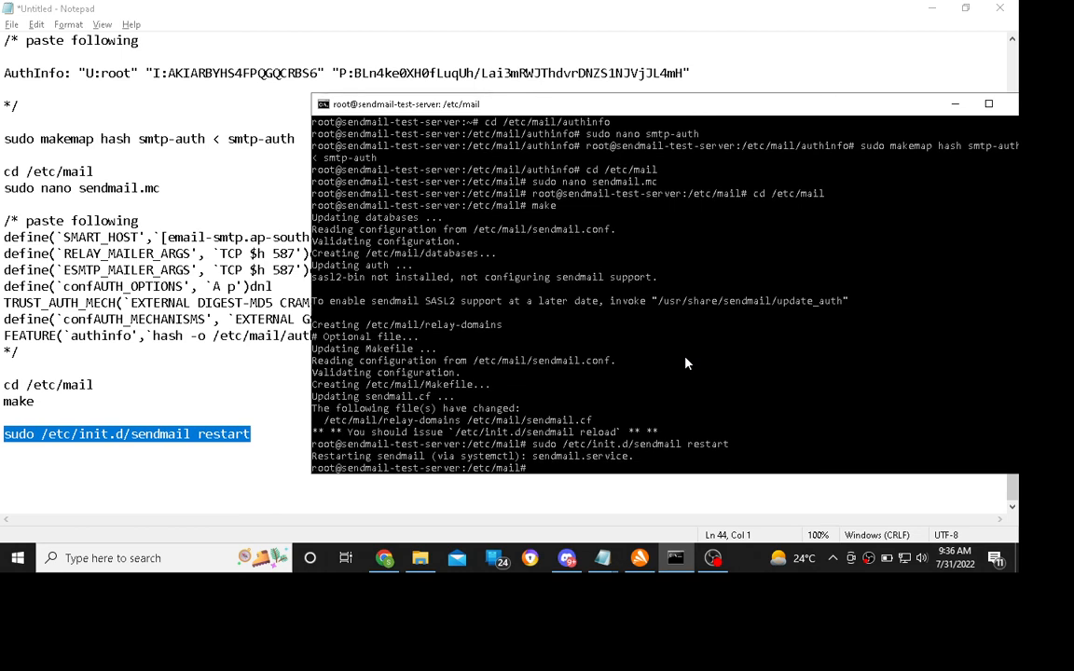
text(serv)
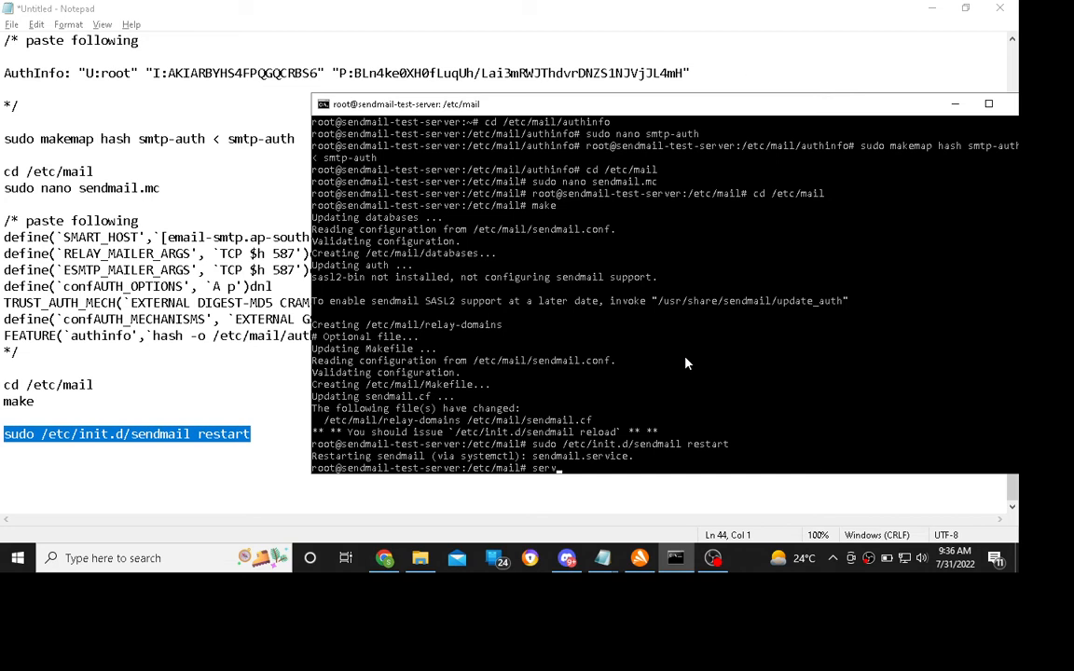